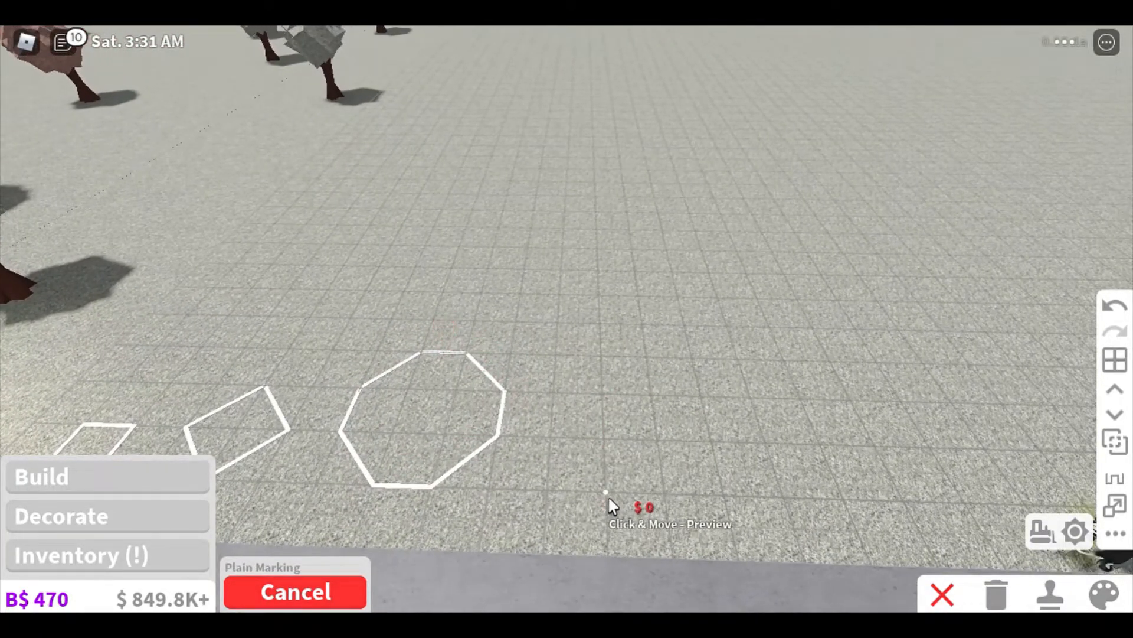
Step: Place white outlined square, diamond and octagon markings in a row on the concrete lot
{"action": "left_click_drag", "start_coordinate": [605, 495], "coordinate": [593, 333]}
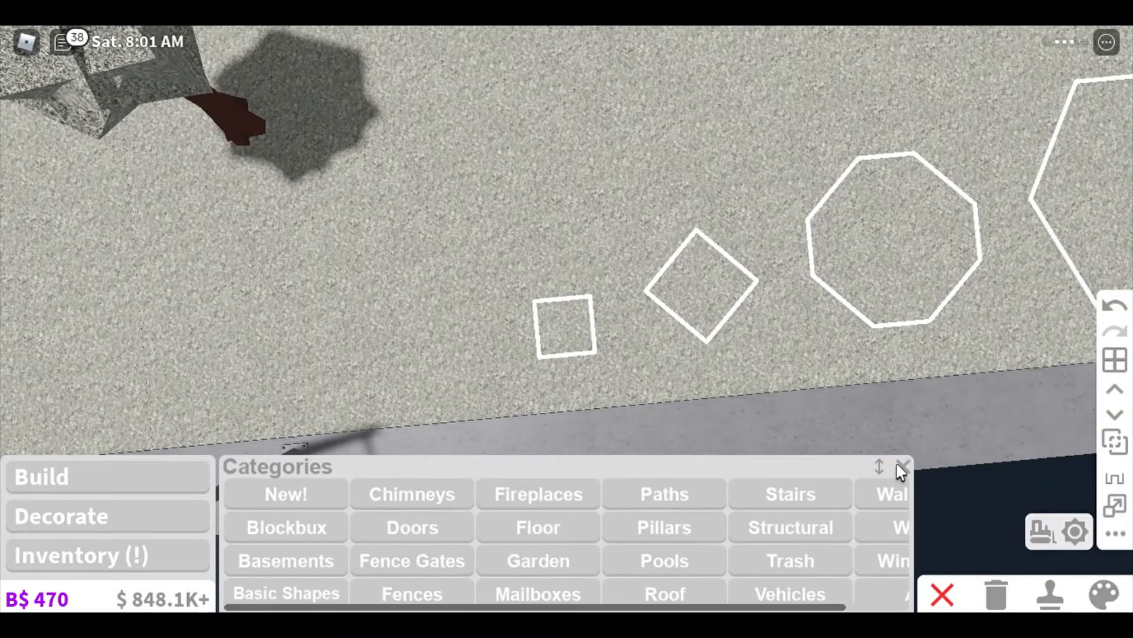
Step: Close the Categories panel to reveal the row of square, diamond, octagon and hexagon markings
{"action": "left_click", "coordinate": [902, 467]}
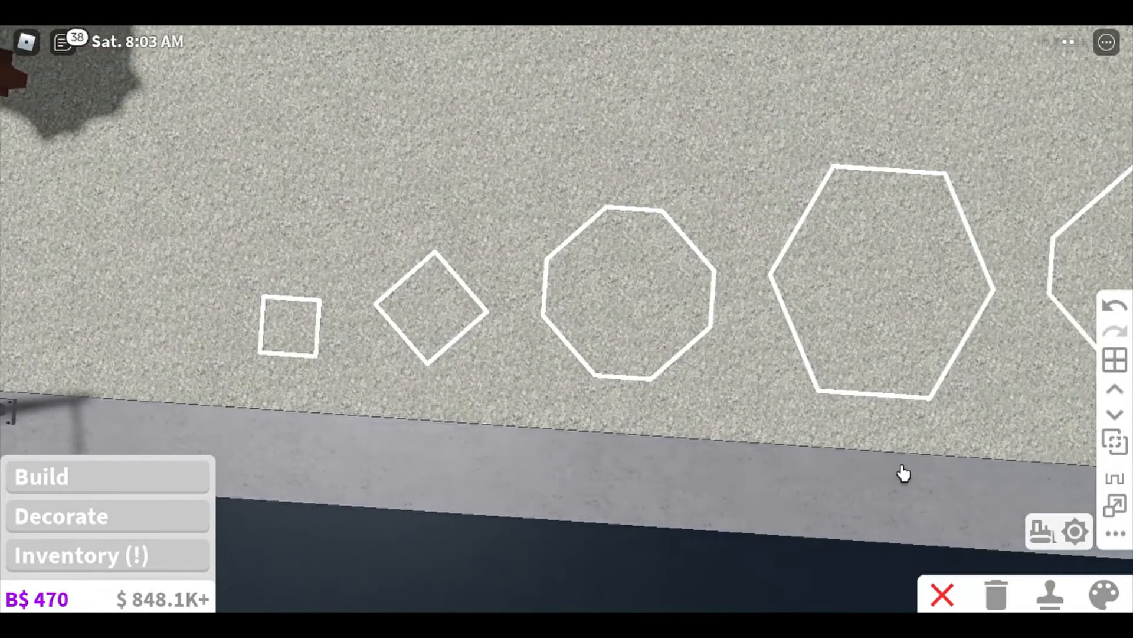